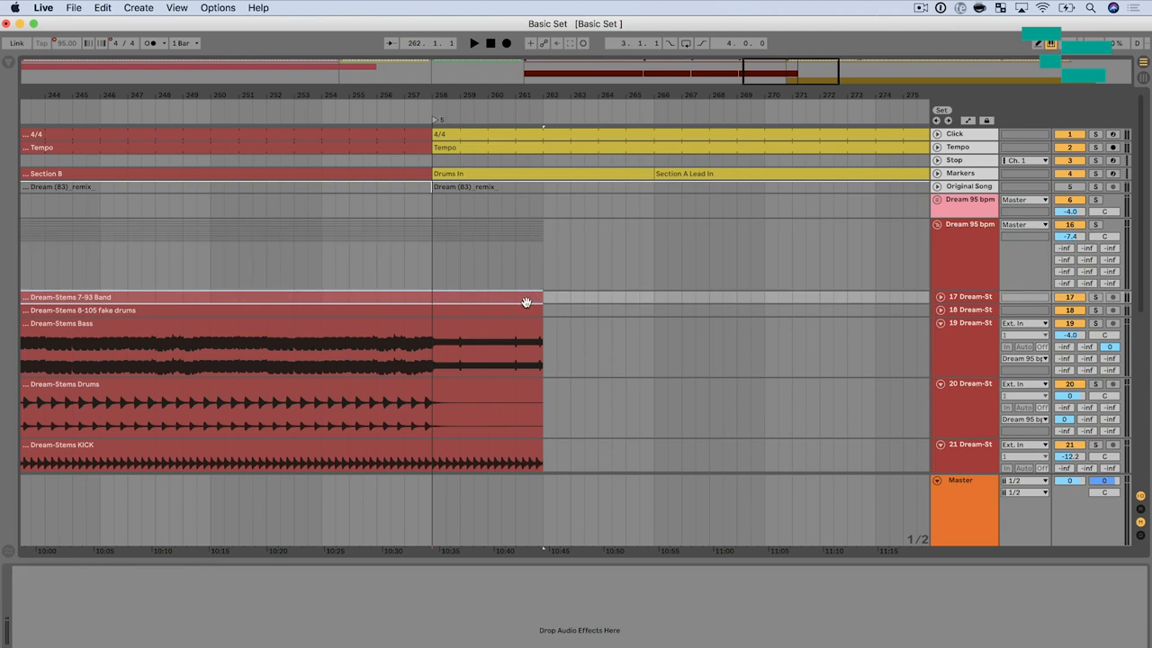
Scroll through the red Dream stem tracks to view their clips ending at bar 262.
scroll(down, 3)
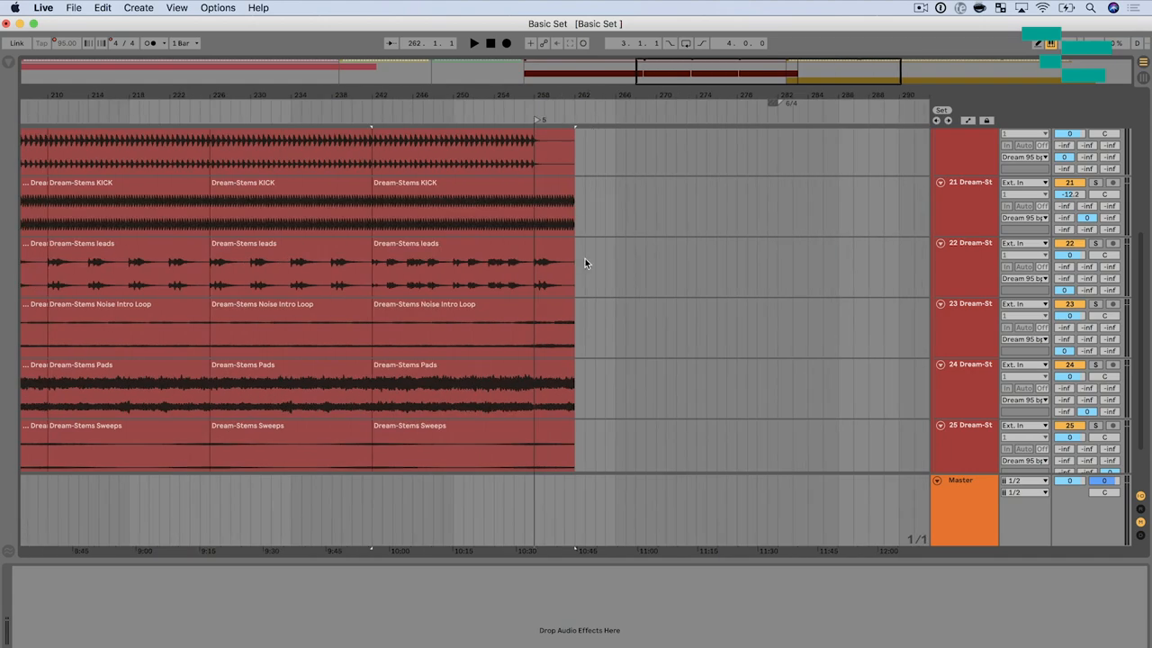
scroll(down, 3)
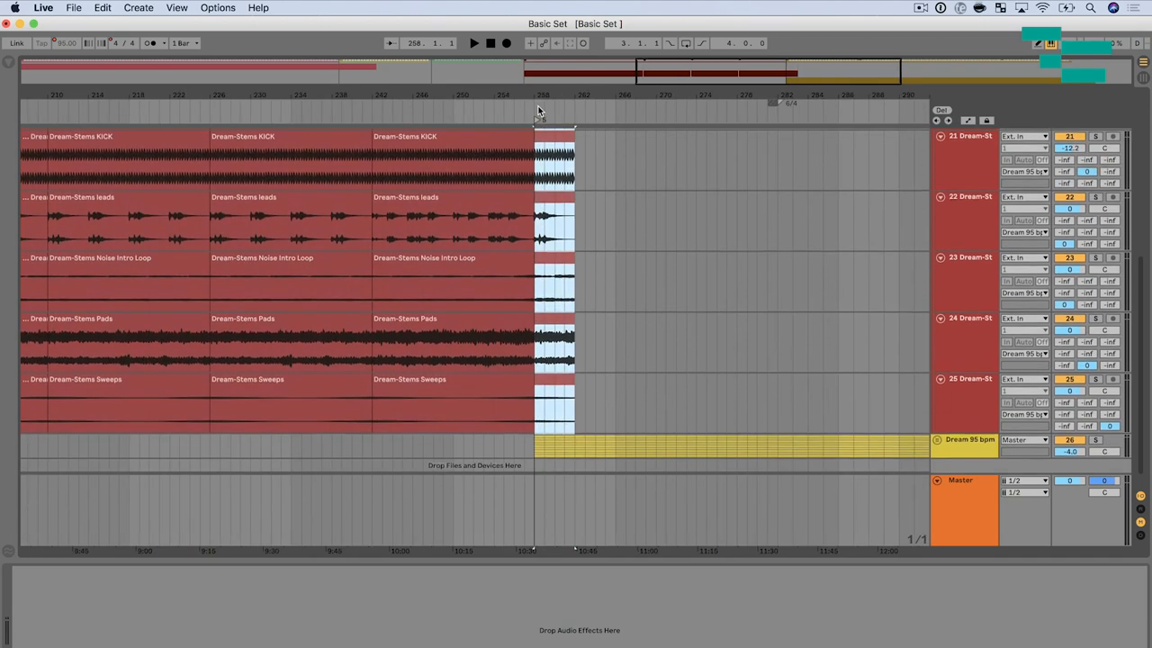
scroll(up, 3)
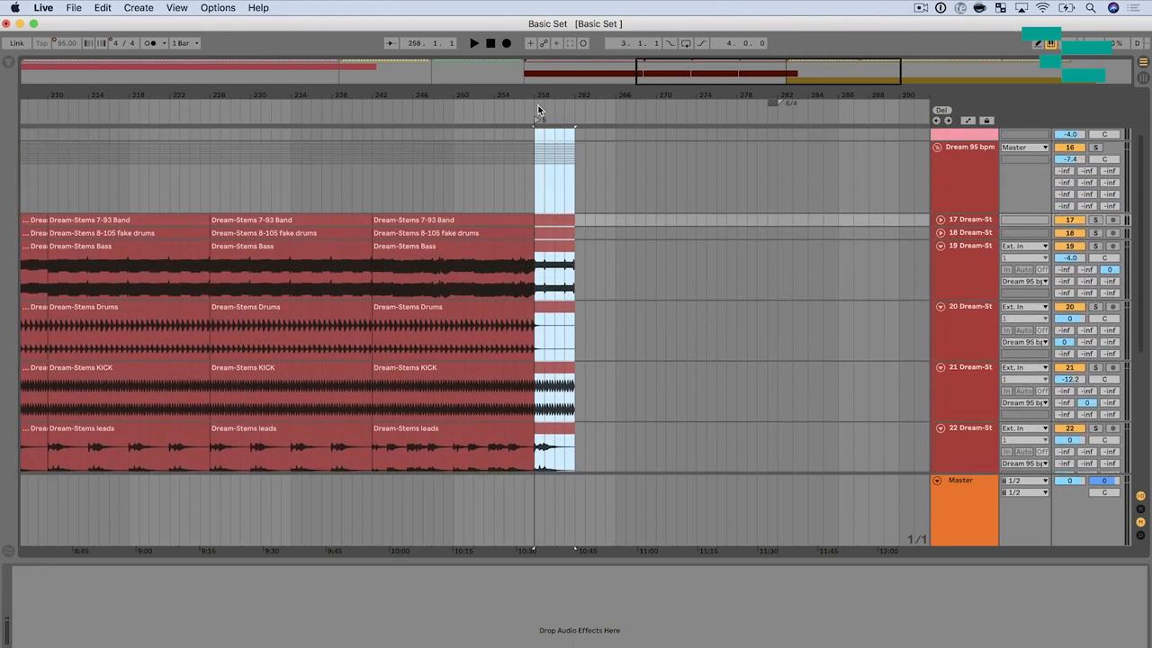
Scroll up the arrangement to reach the red and yellow Dream 95 bpm group tracks.
scroll(up, 3)
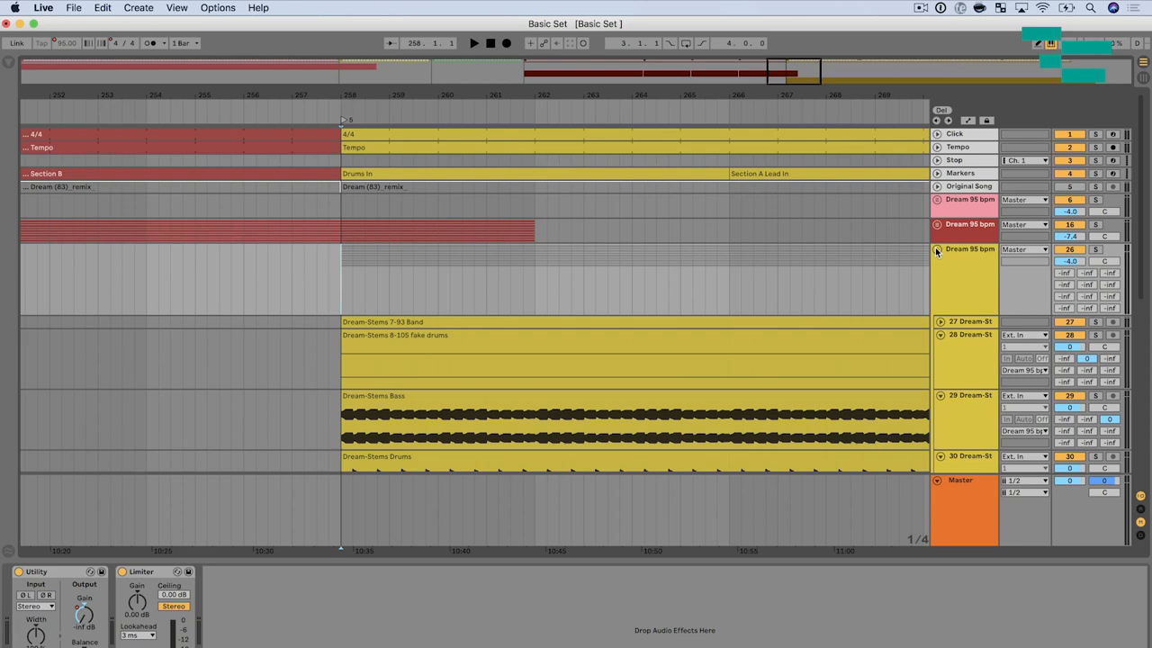
Select bars 258–262 across the yellow stems and create crossfade ramps against the red stems.
scroll(down, 3)
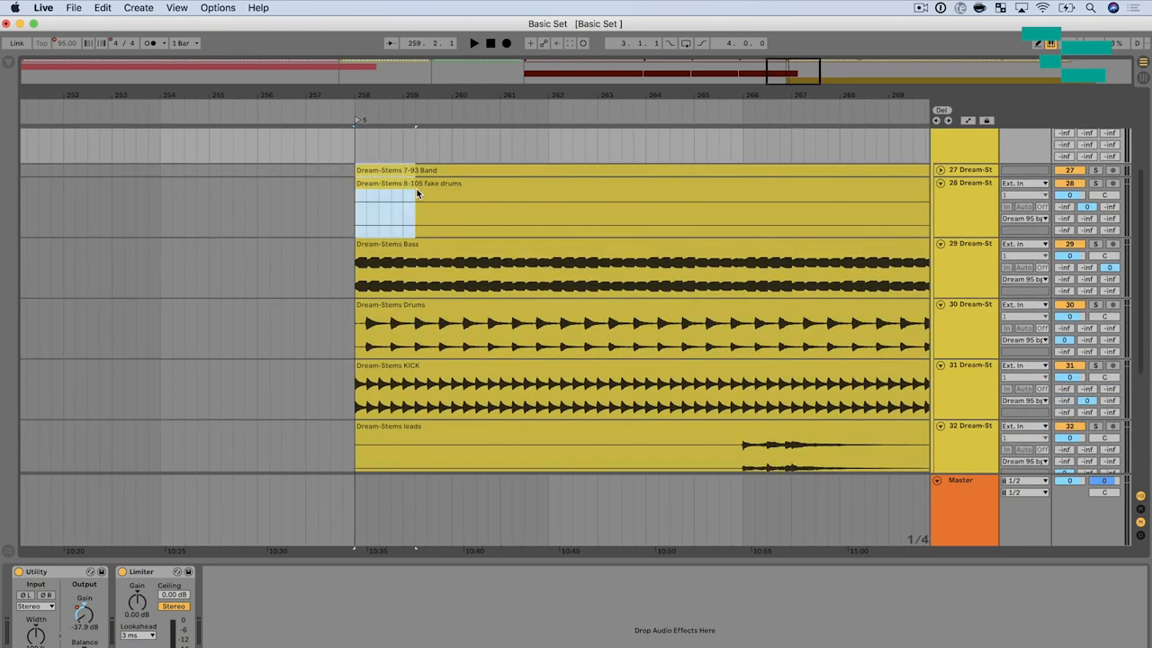
drag(414, 193, 540, 441)
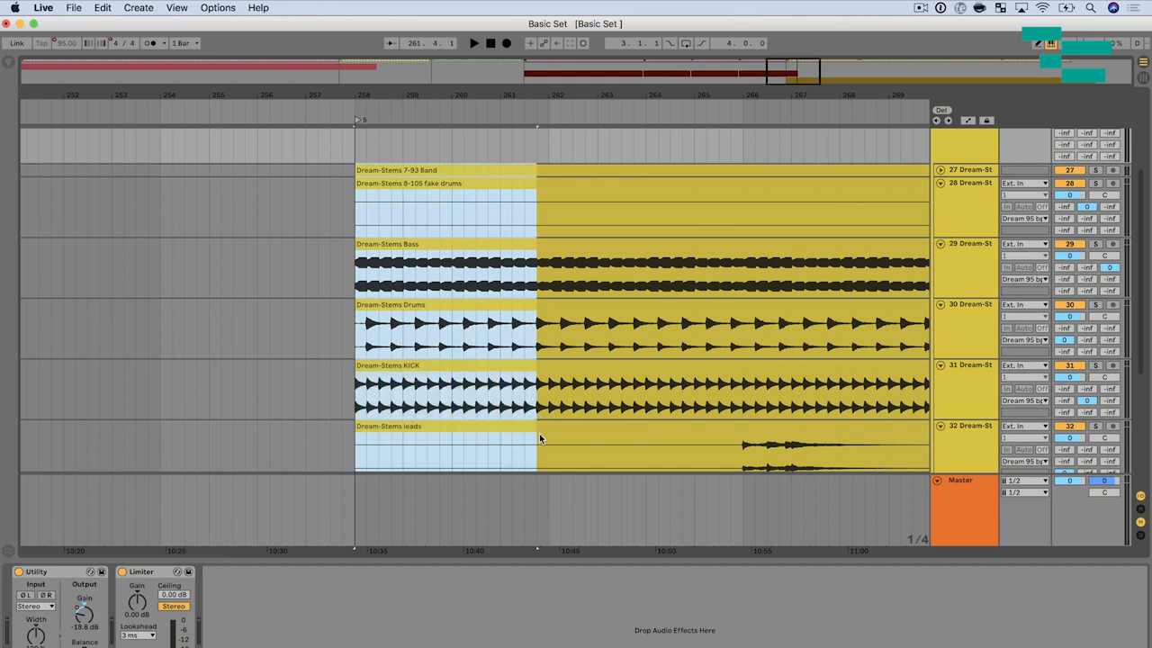
scroll(down, 3)
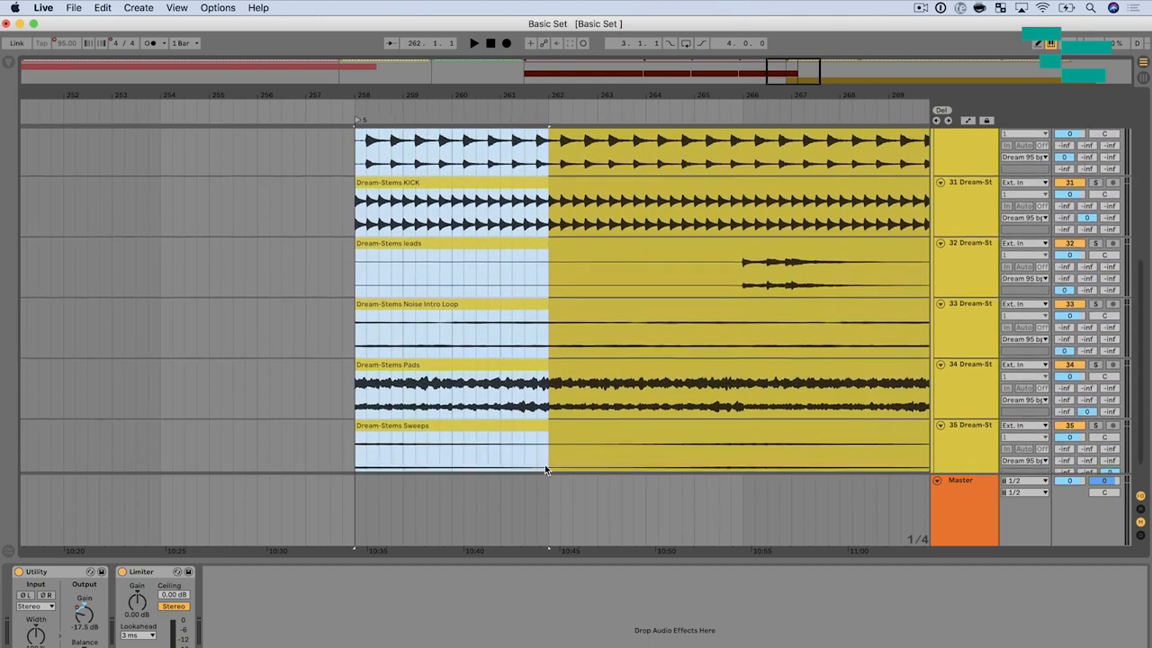
scroll(up, 3)
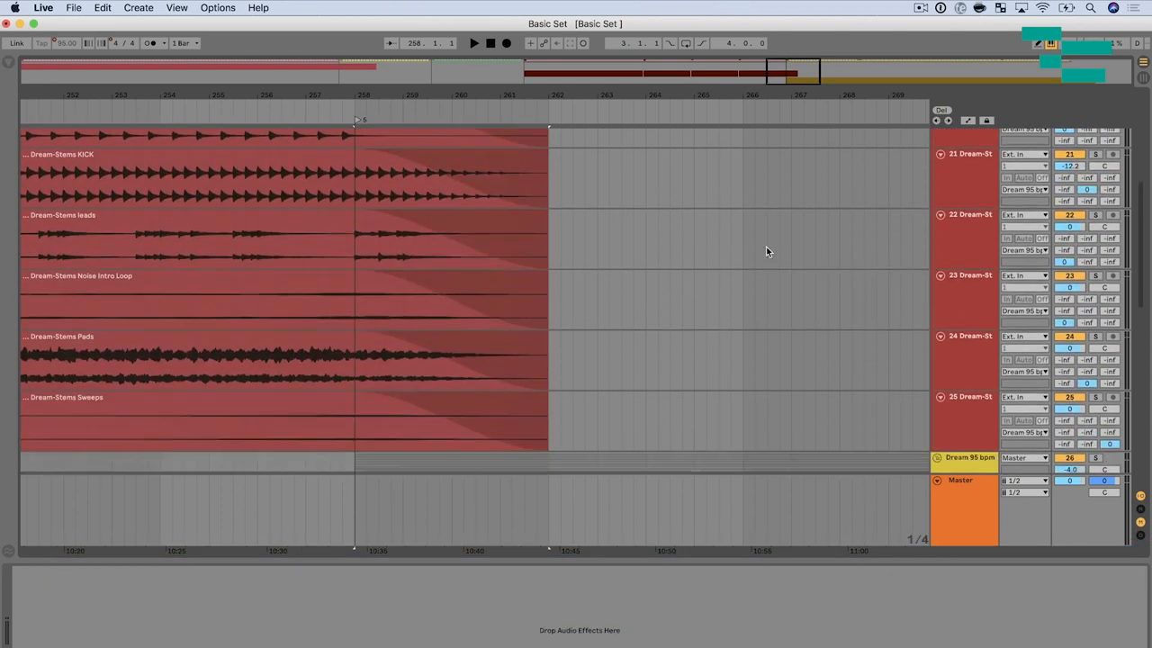
scroll(down, 3)
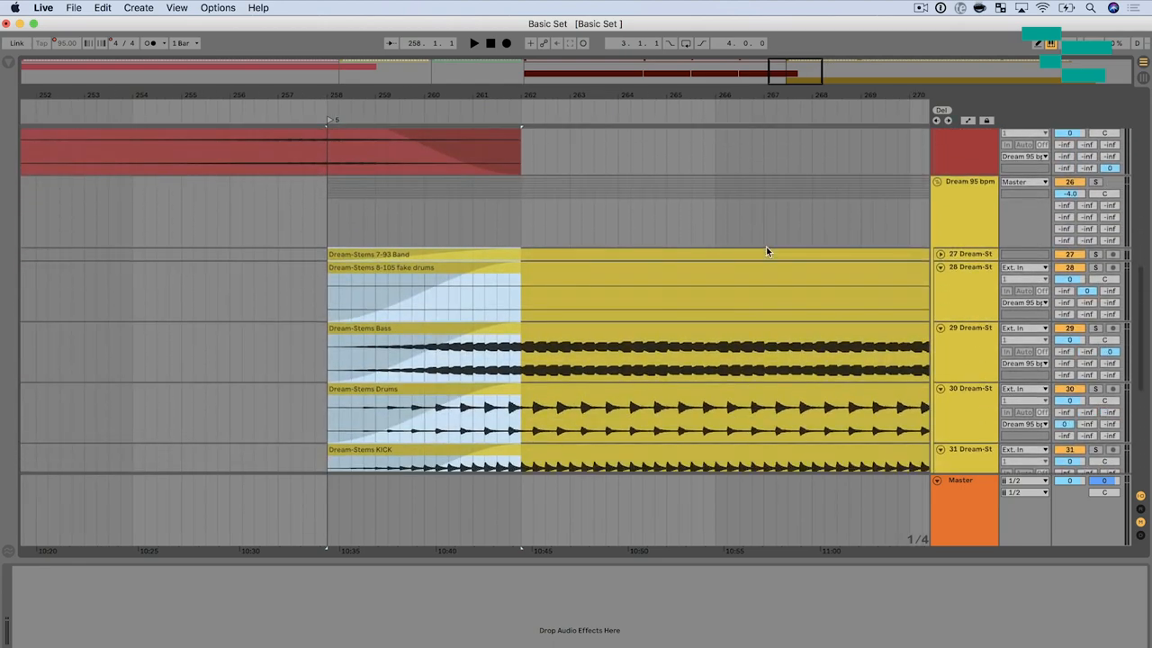